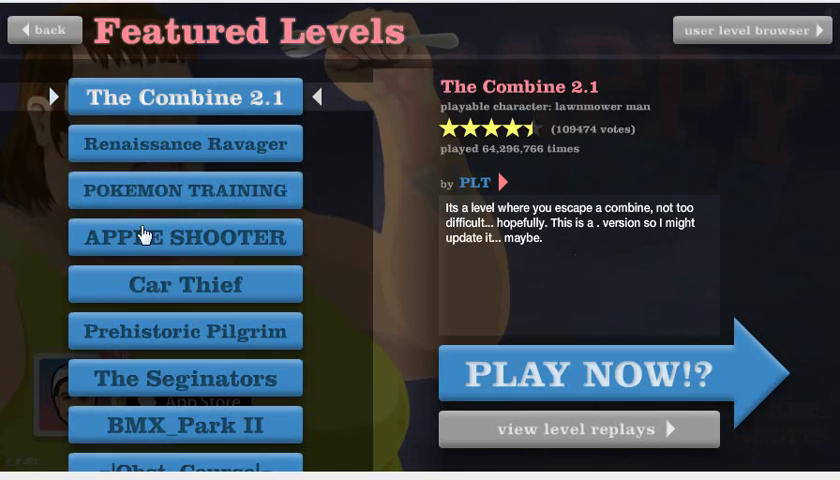
# Switch from Featured Levels to the user level browser, showing this week's newest uploads
pyautogui.click(44, 29)
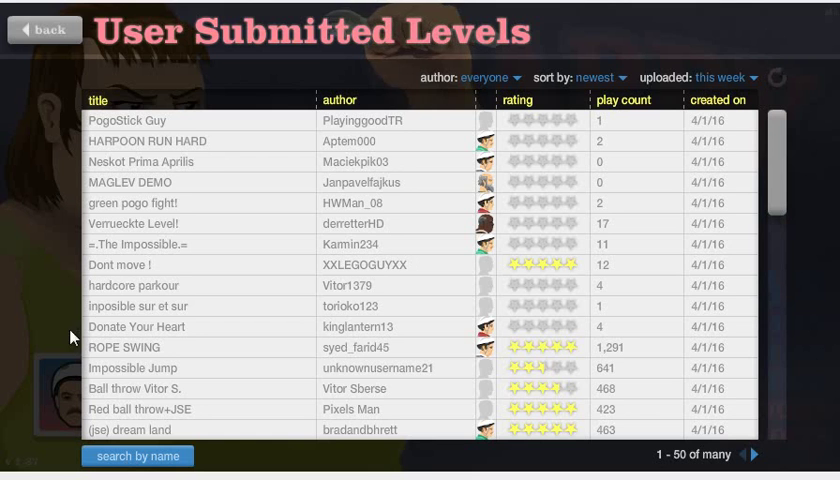
# Search level names for 'dantdm' and open DanTDM Impossible 3! from the results
pyautogui.click(137, 456)
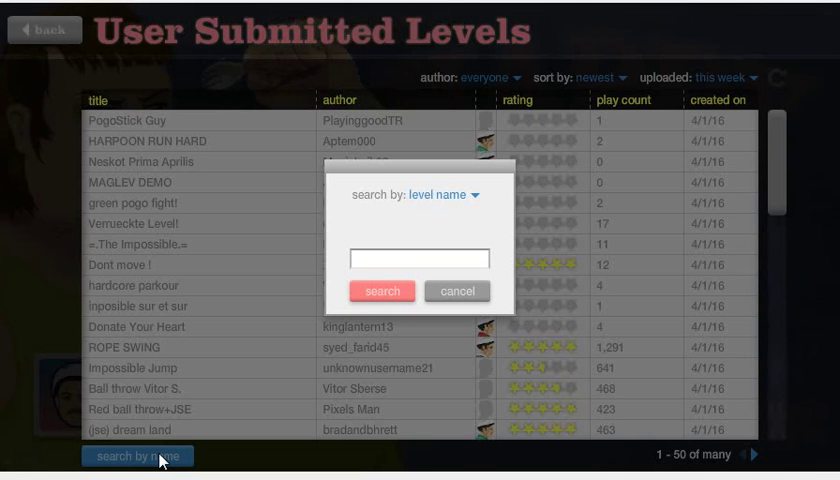
pyautogui.moveTo(110, 297)
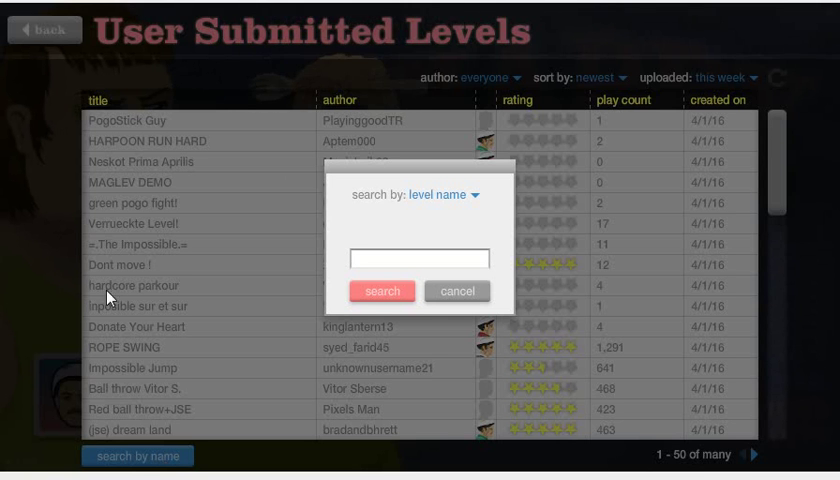
pyautogui.click(420, 258)
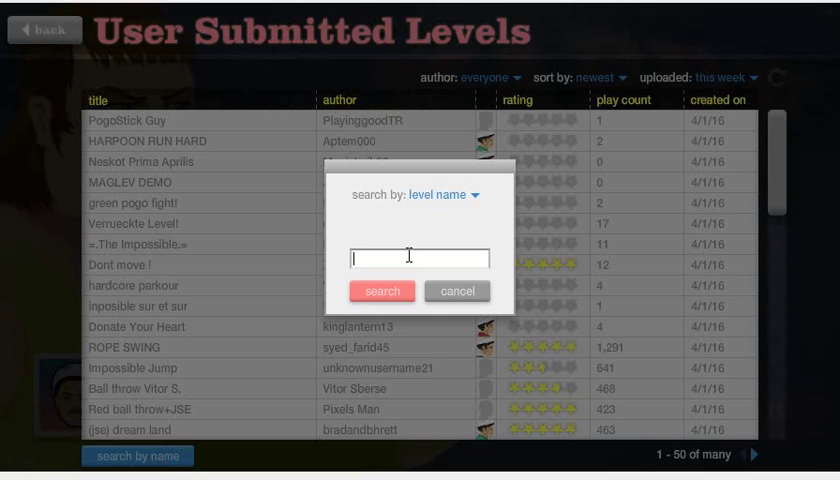
pyautogui.write('dantd')
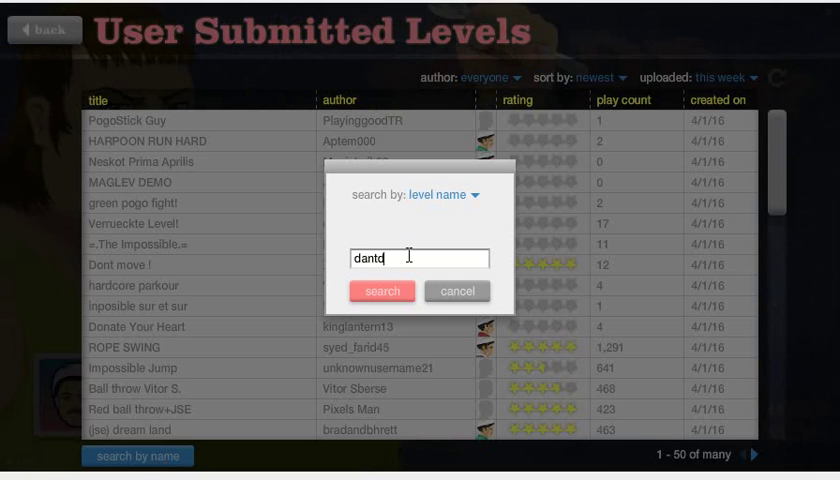
pyautogui.click(381, 291)
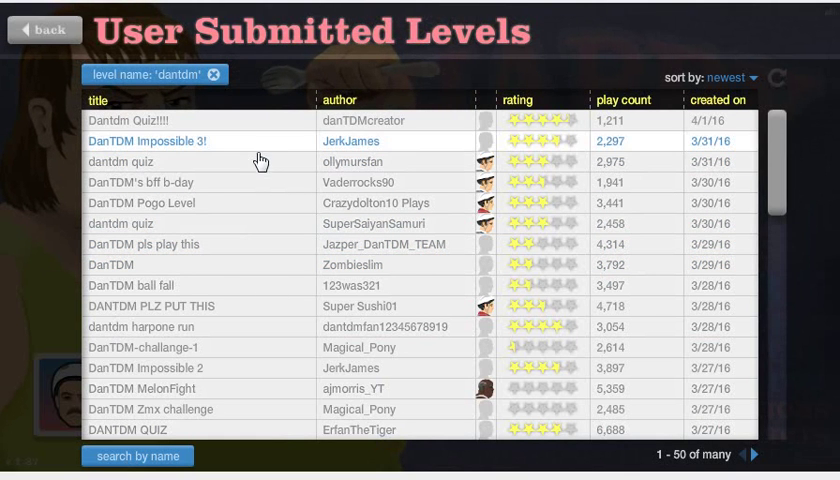
pyautogui.click(146, 140)
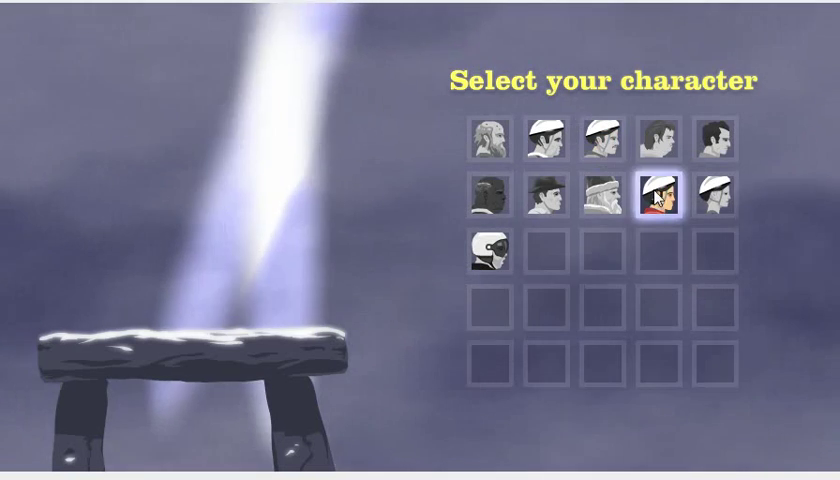
# Pick a character, exit DanTDM Impossible 3! to the results, and open DanTDM Pogo Level details
pyautogui.click(649, 197)
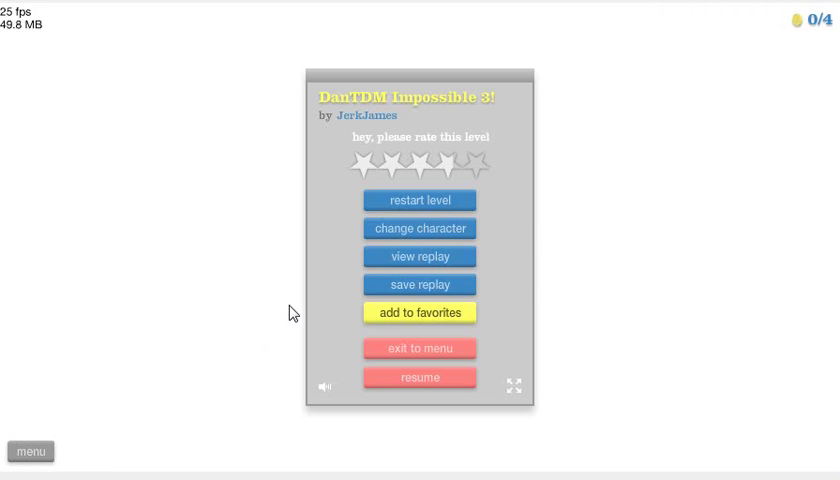
pyautogui.moveTo(445, 349)
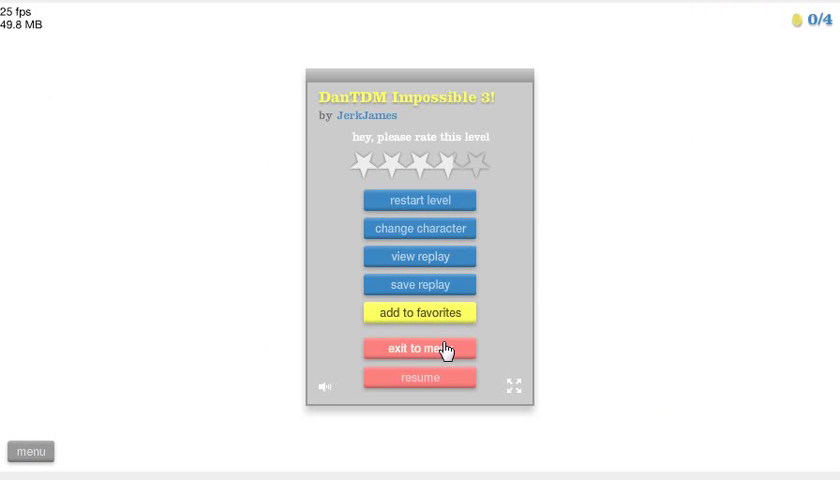
pyautogui.click(419, 348)
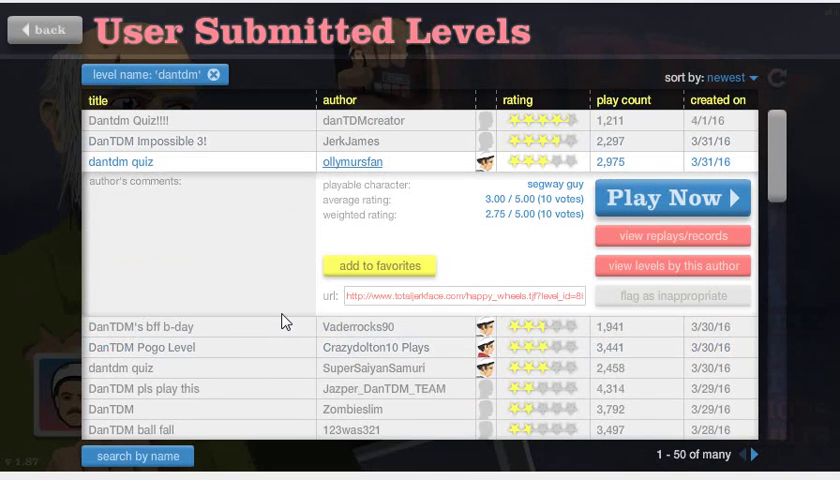
pyautogui.click(142, 347)
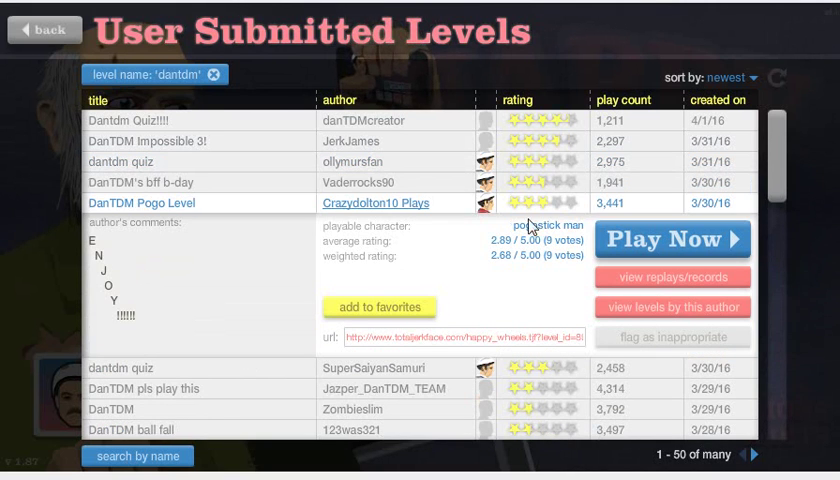